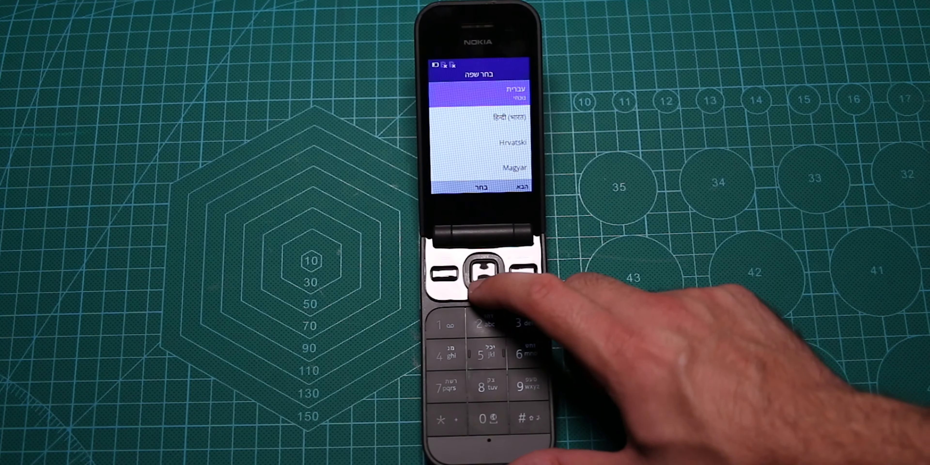
Step: Select English as the phone language and advance to the network selection screen
{"action": "left_click", "coordinate": [481, 278]}
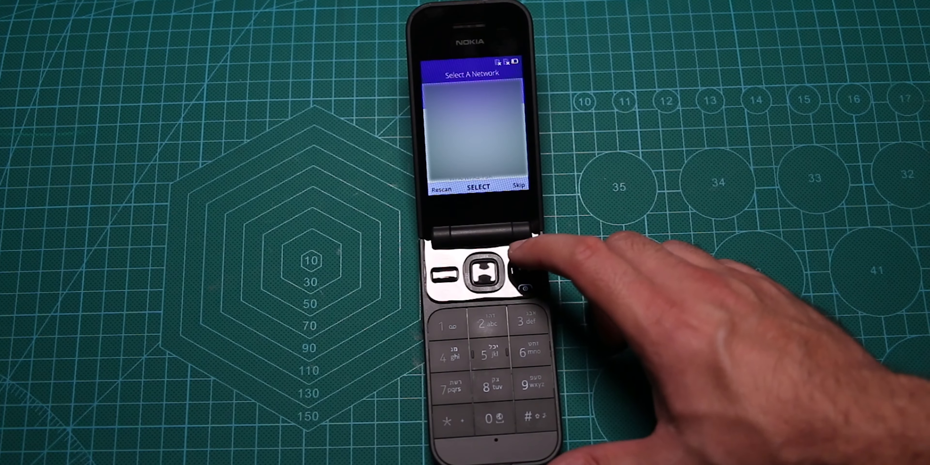
Step: Skip network selection and finish setup, reaching the home screen at 00:17, Wednesday Nov 1
{"action": "left_click", "coordinate": [517, 276]}
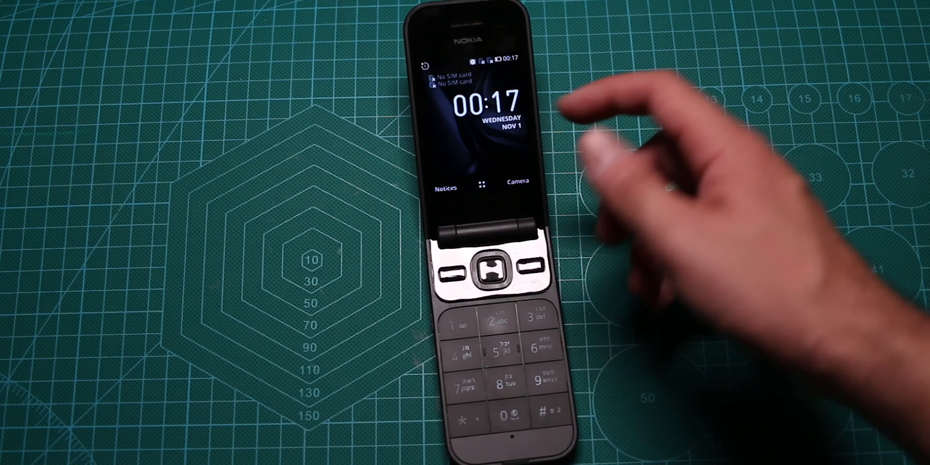
Step: Browse the installed apps from Call Log through E-Mail and Calendar, ending with Snake highlighted
{"action": "left_click", "coordinate": [491, 271]}
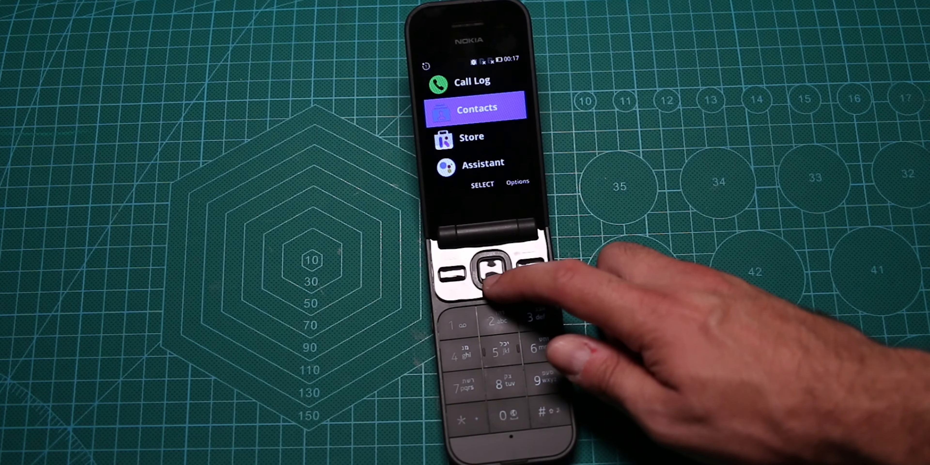
{"action": "key", "text": "Down"}
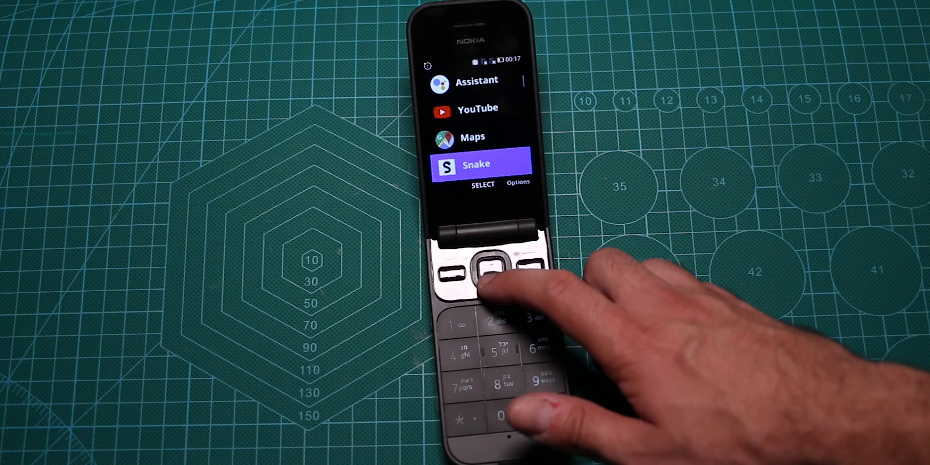
{"action": "key", "text": "Down"}
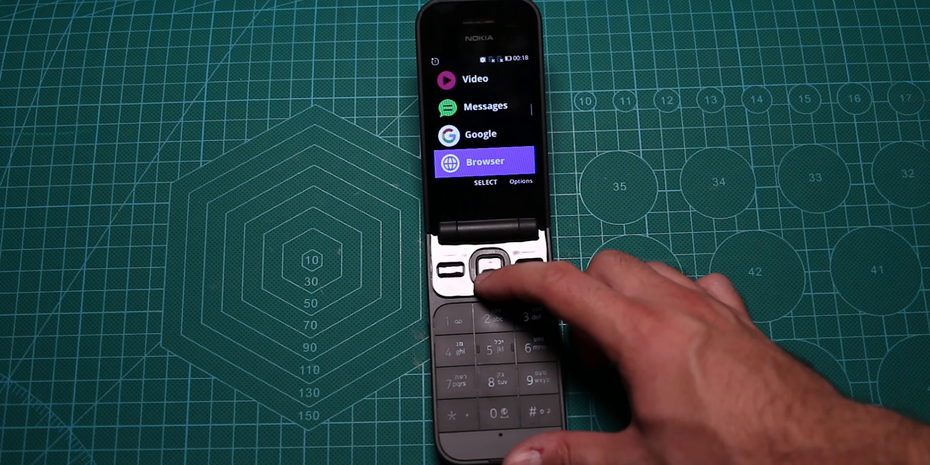
{"action": "key", "text": "Down"}
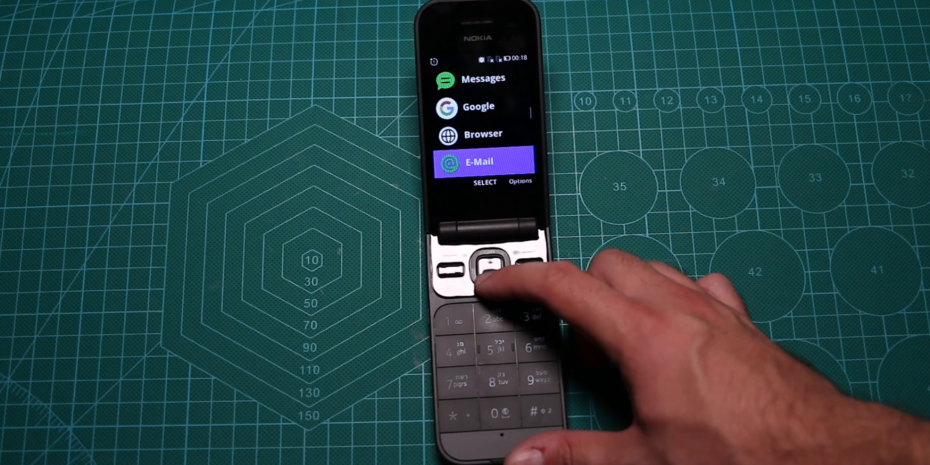
{"action": "key", "text": "Down"}
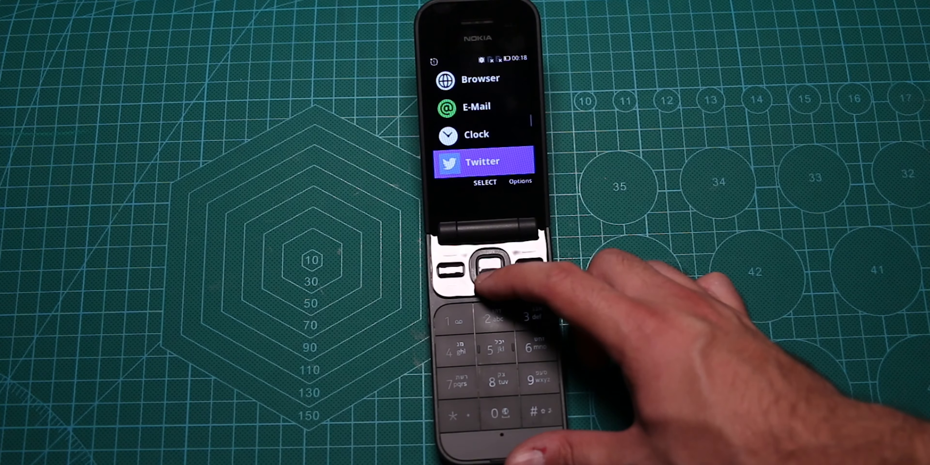
{"action": "key", "text": "Down"}
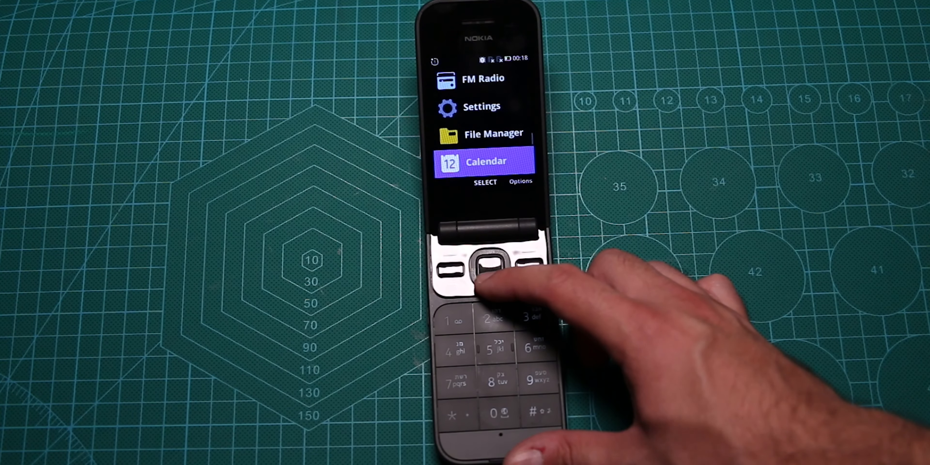
{"action": "key", "text": "Down"}
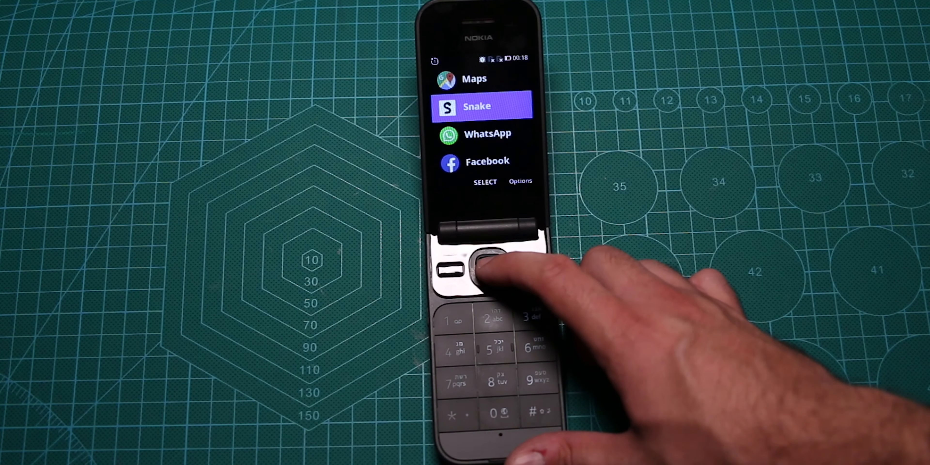
Step: Play a round of Snake to the VICTORY! screen, then exit back to the home screen
{"action": "left_click", "coordinate": [484, 265]}
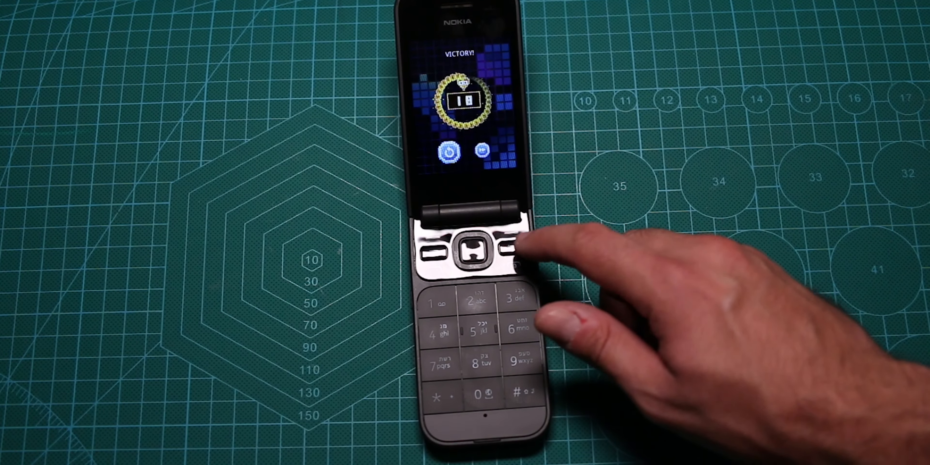
{"action": "left_click", "coordinate": [510, 248]}
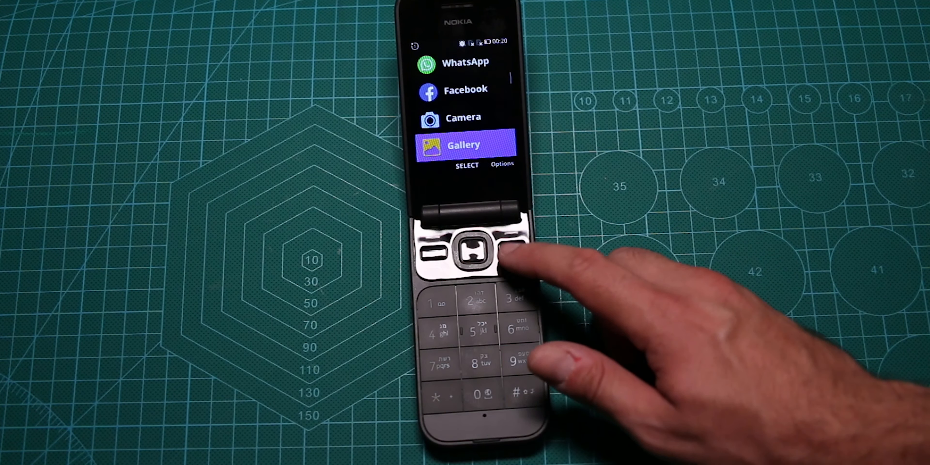
{"action": "left_click", "coordinate": [510, 247]}
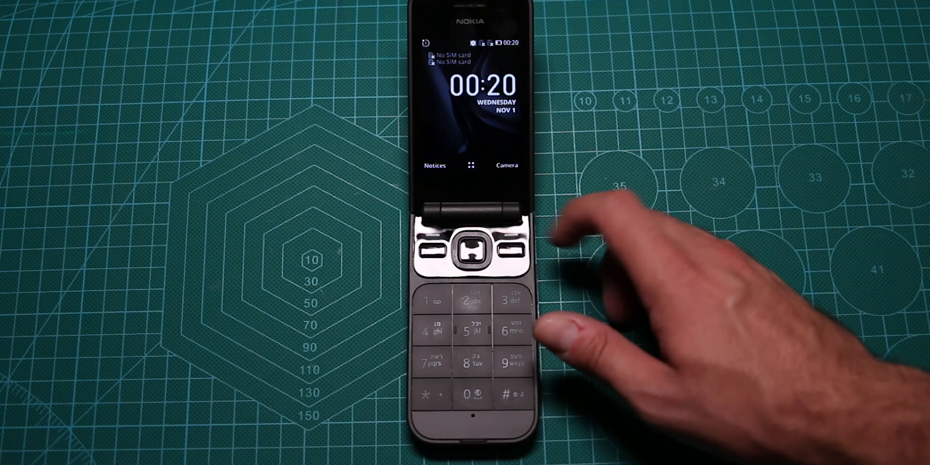